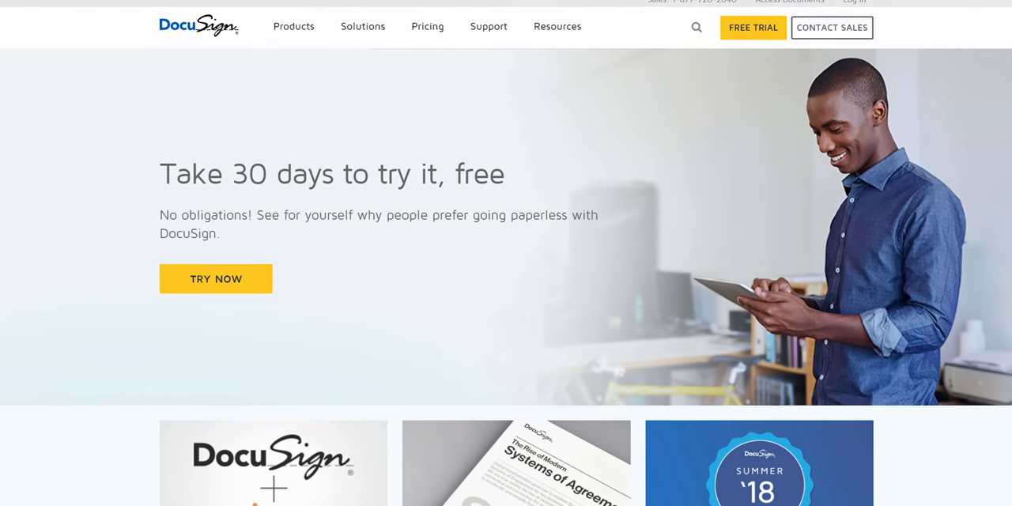
scroll("down", 3)
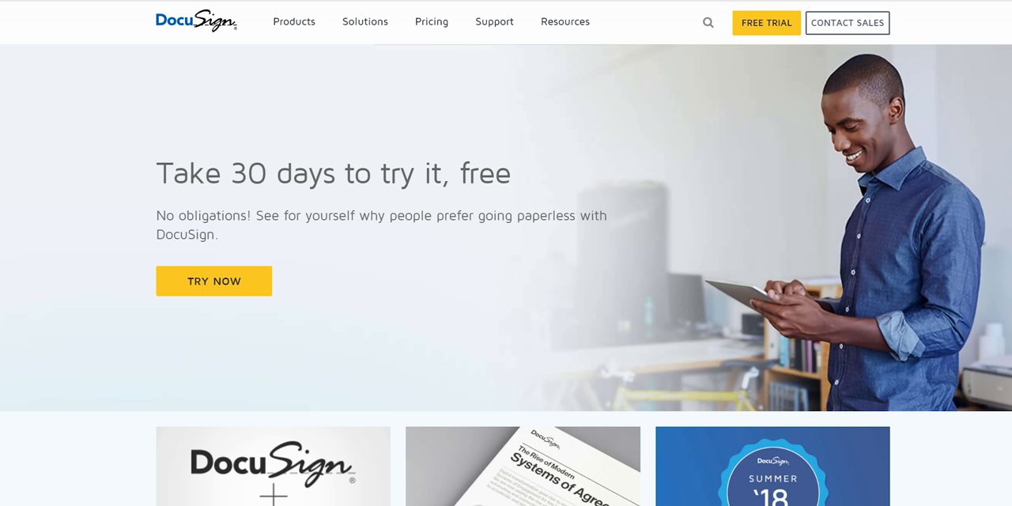
scroll("down", 3)
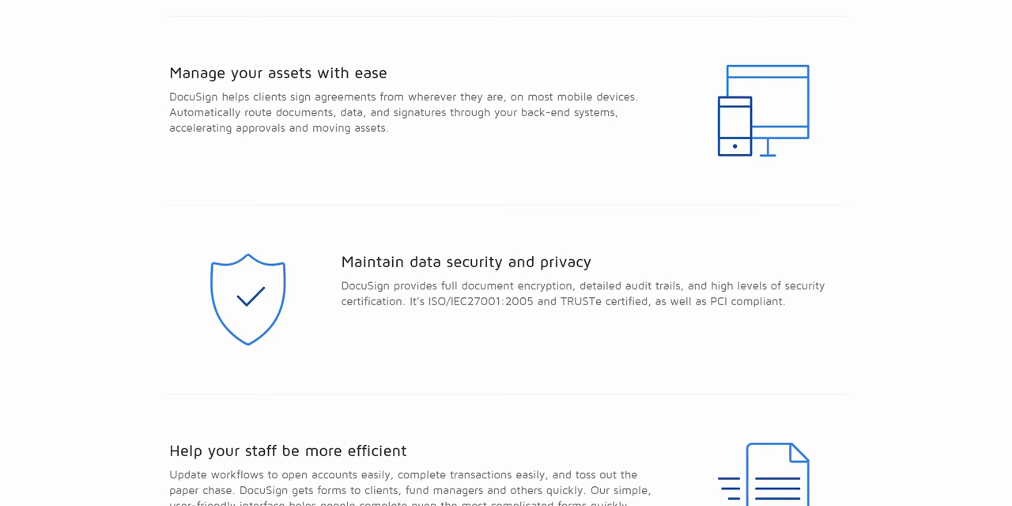
scroll("down", 3)
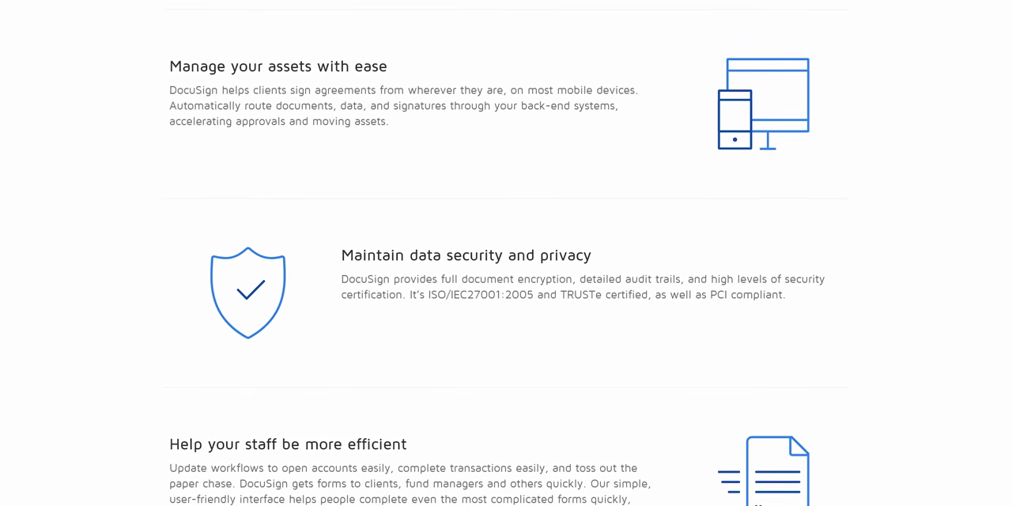
scroll("down", 3)
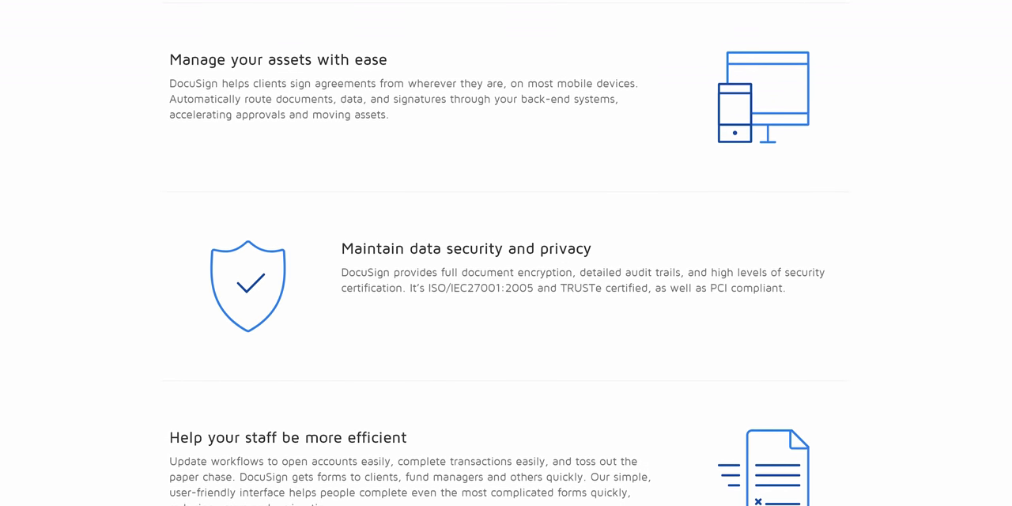
scroll("down", 3)
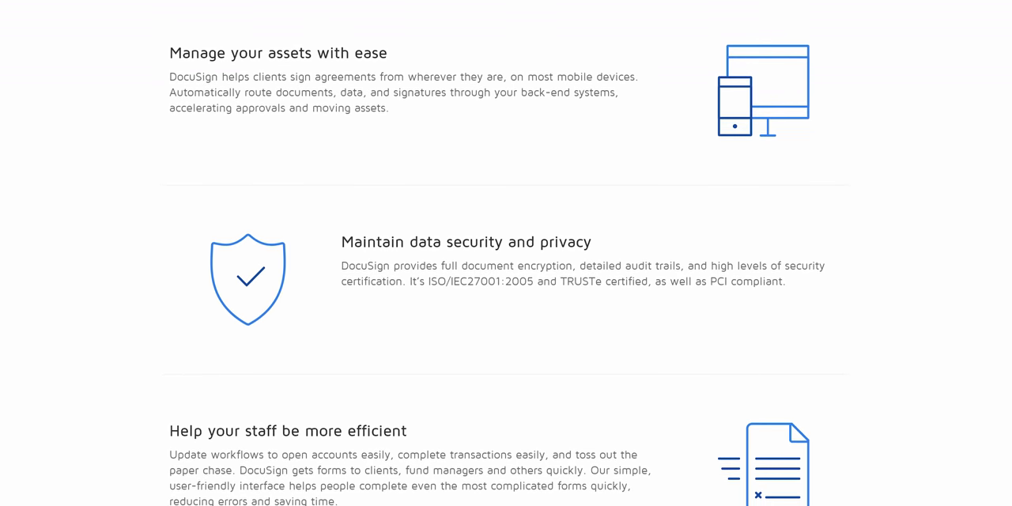
scroll("down", 3)
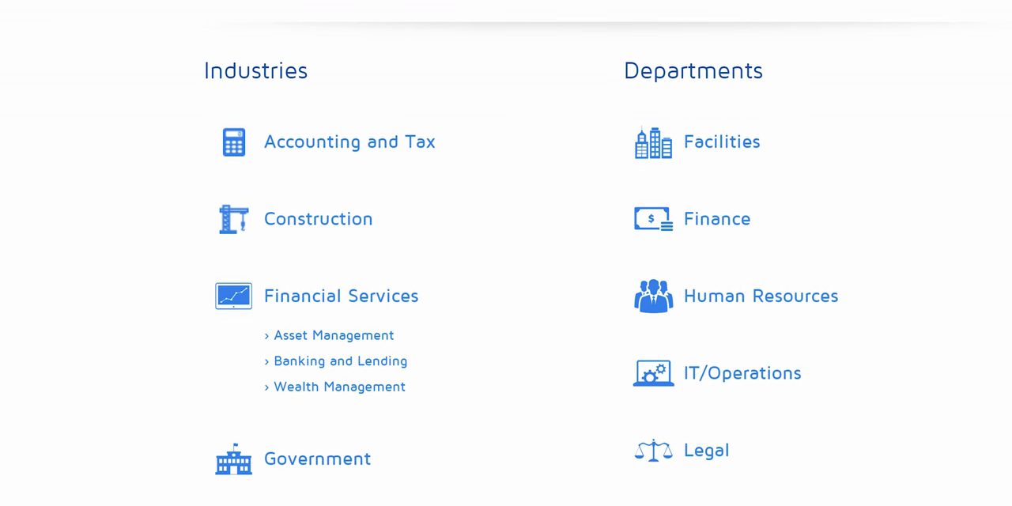
scroll("down", 3)
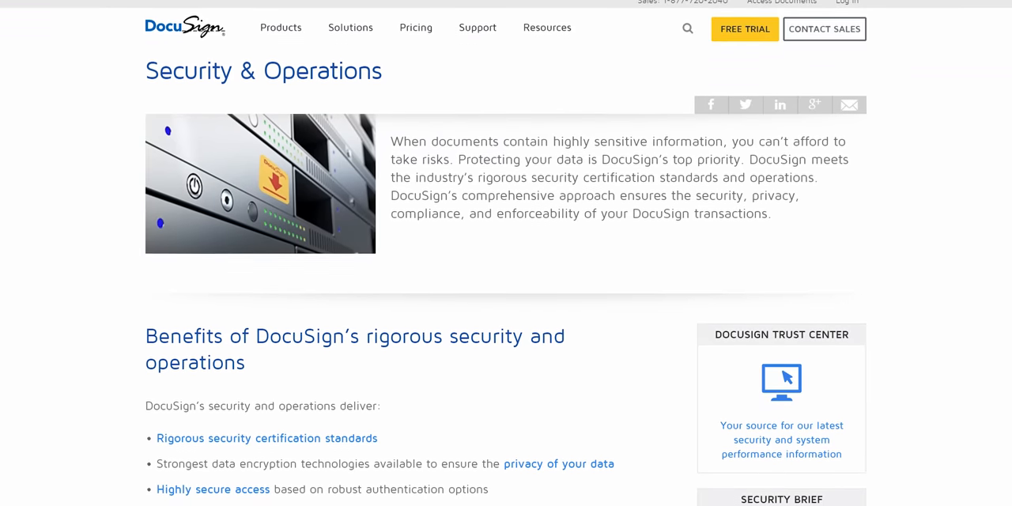
scroll("down", 3)
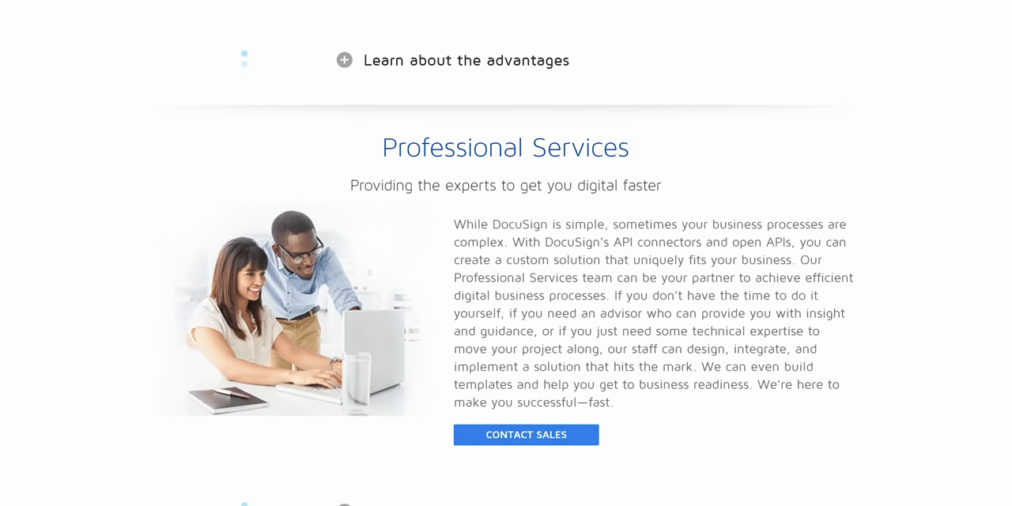
scroll("down", 3)
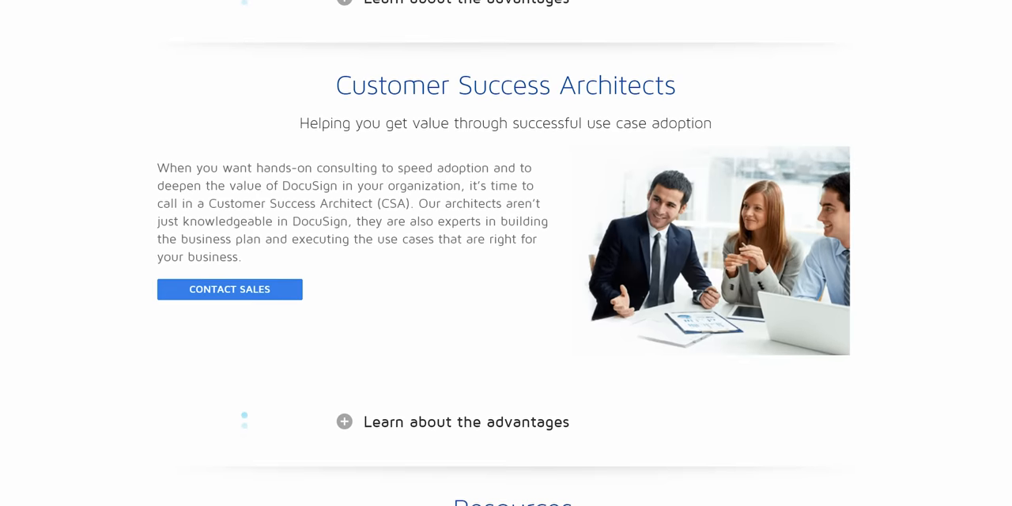
scroll("down", 3)
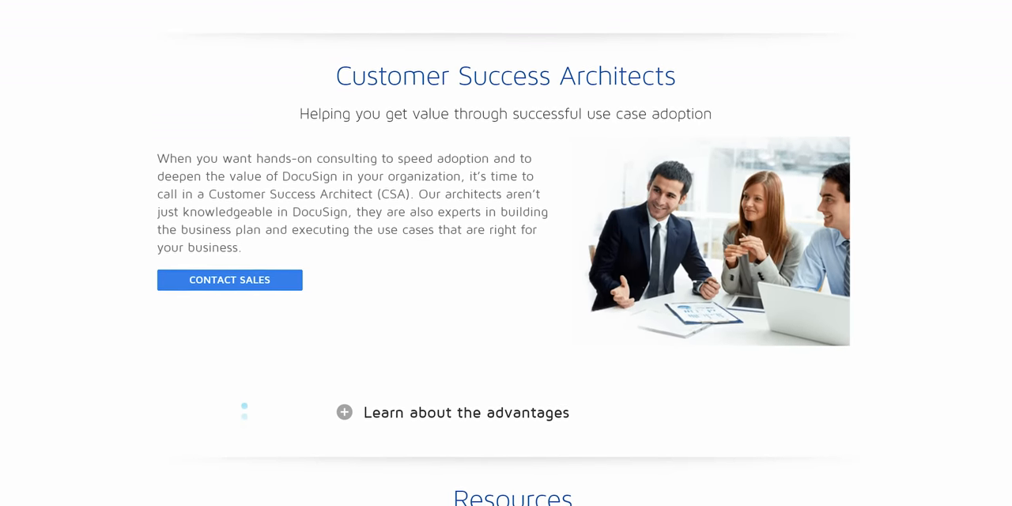